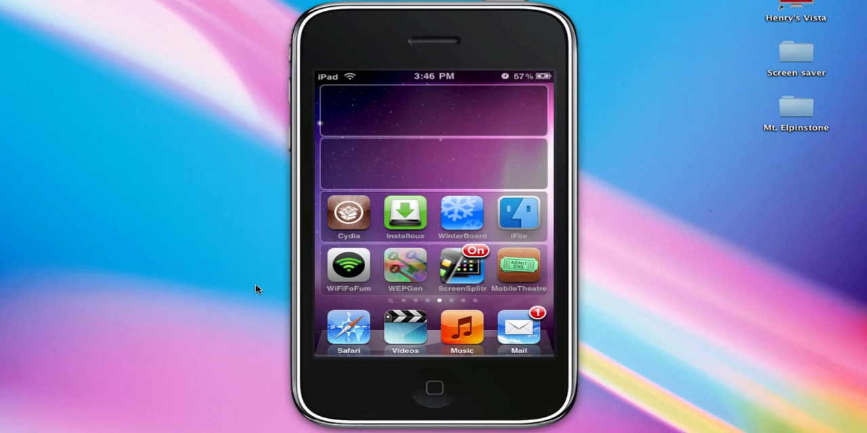
{"action": "mouse_move", "coordinate": [348, 284]}
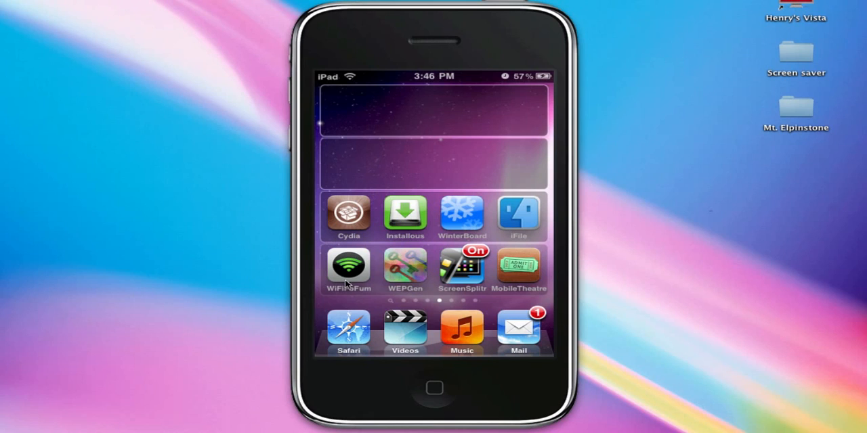
{"action": "mouse_move", "coordinate": [342, 281]}
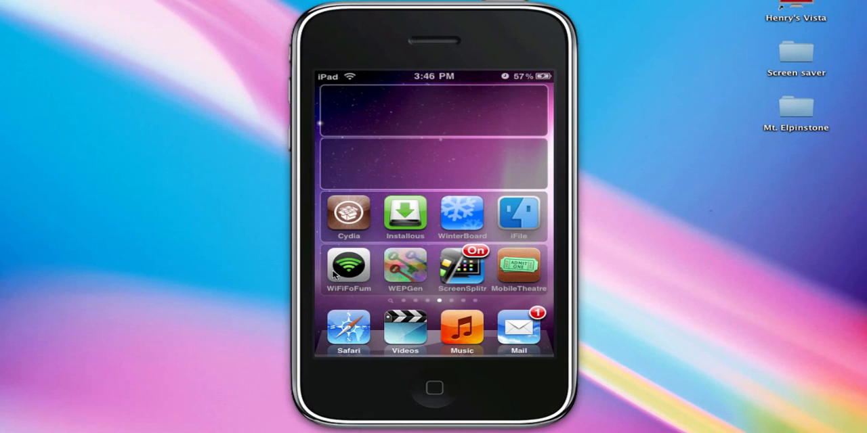
{"action": "mouse_move", "coordinate": [302, 276]}
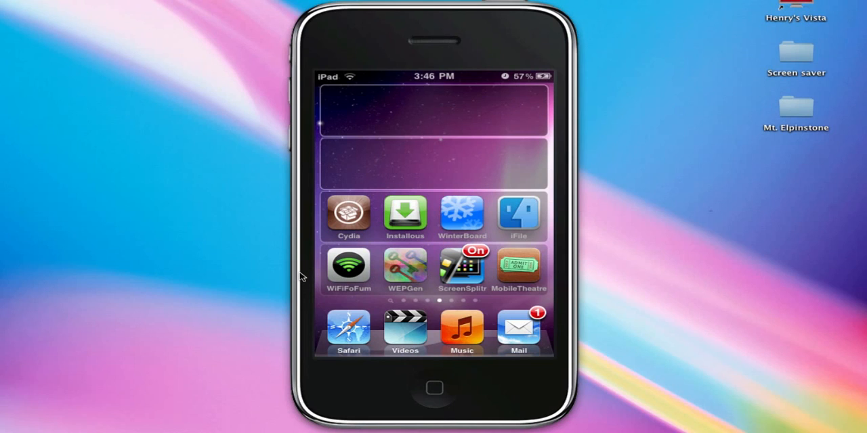
{"action": "mouse_move", "coordinate": [415, 269]}
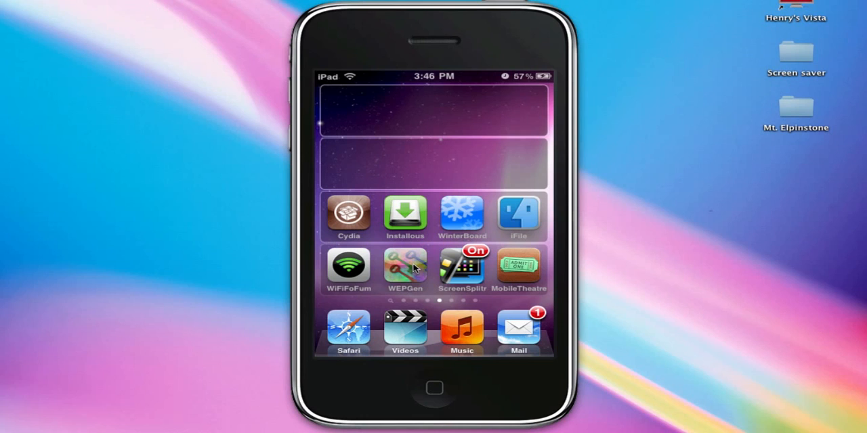
{"action": "mouse_move", "coordinate": [646, 265]}
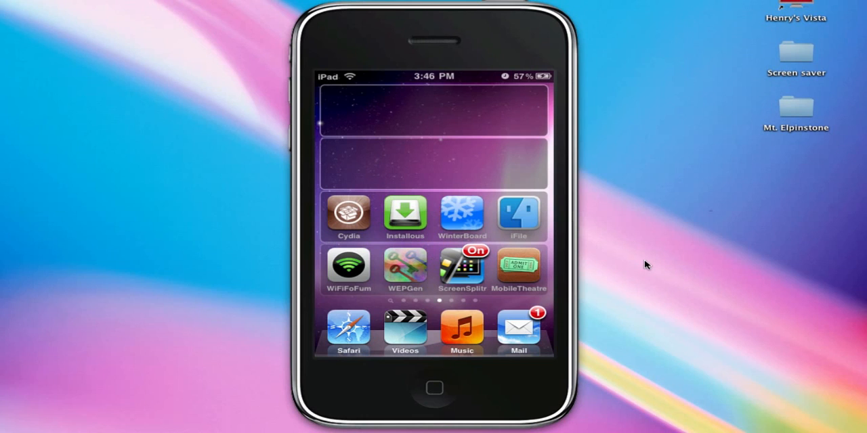
Swipe across the home screen pages to reach the Settings app.
{"action": "scroll", "scroll_direction": "right", "scroll_amount": 3}
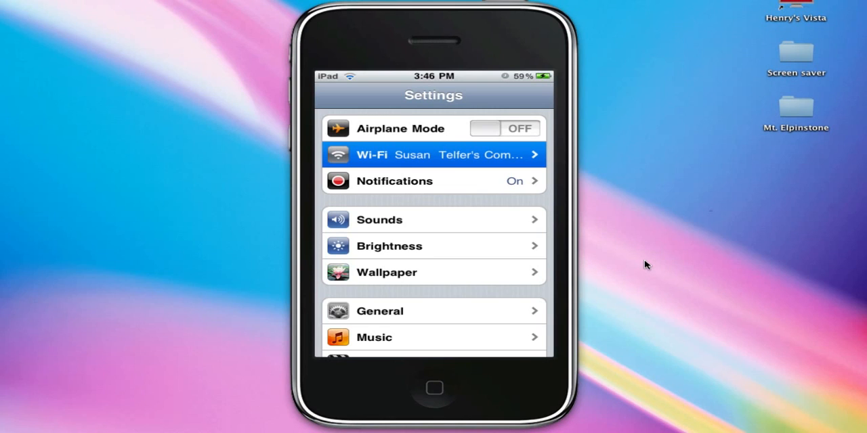
Launch the WiFiFoFum scanner to list nearby networks like 2WIRE046 and free.
{"action": "left_click", "coordinate": [434, 155]}
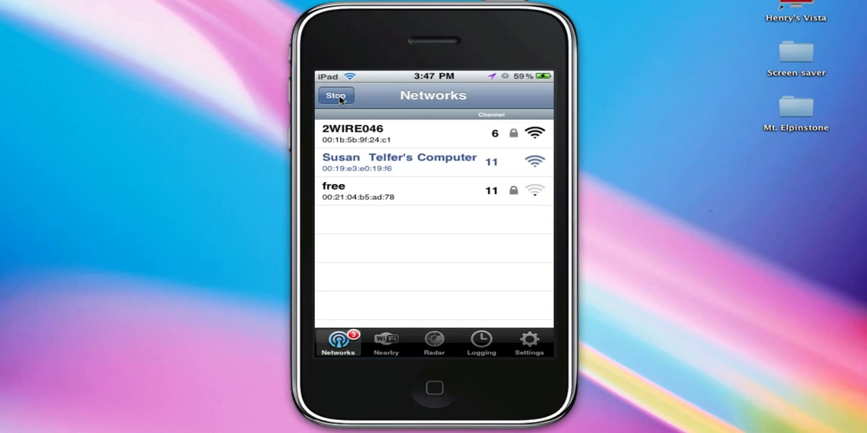
Rescan in WiFiFoFum until about eight networks appear, then view SF1948's WEP details.
{"action": "left_click", "coordinate": [336, 95]}
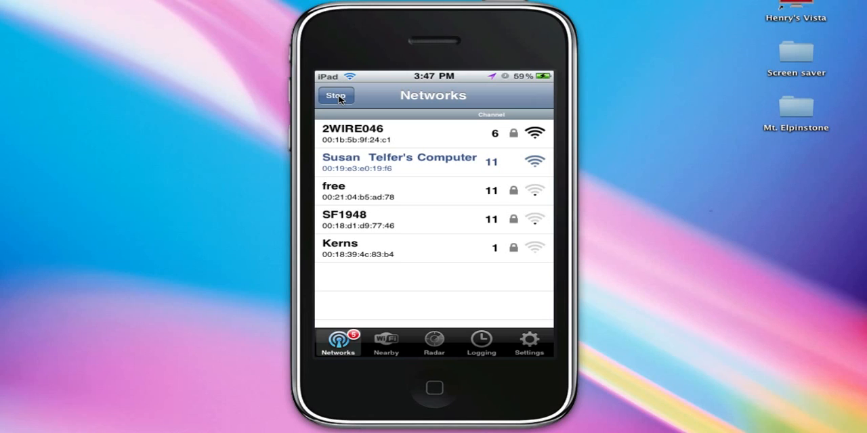
{"action": "left_click", "coordinate": [336, 95]}
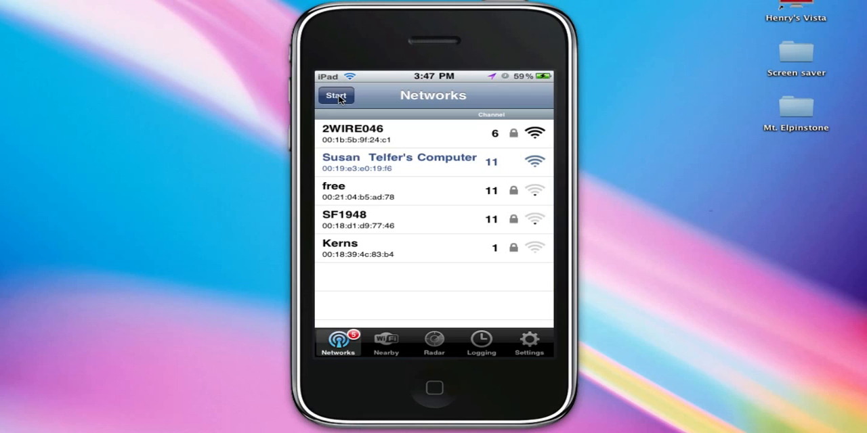
{"action": "left_click", "coordinate": [337, 95]}
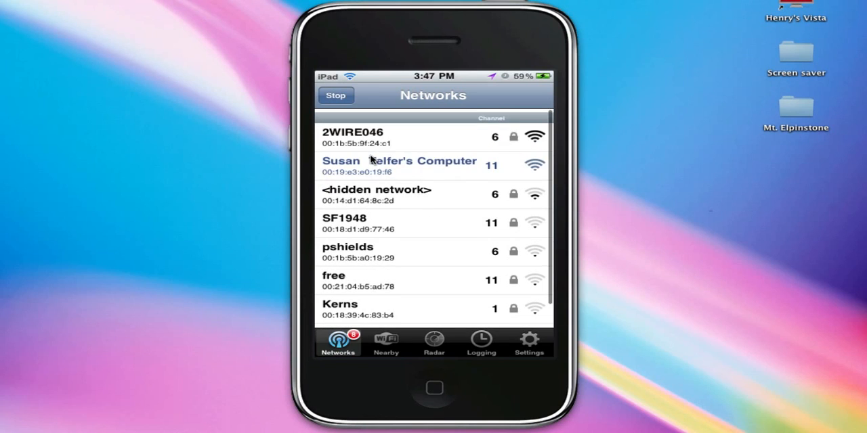
{"action": "scroll", "scroll_direction": "down", "scroll_amount": 3}
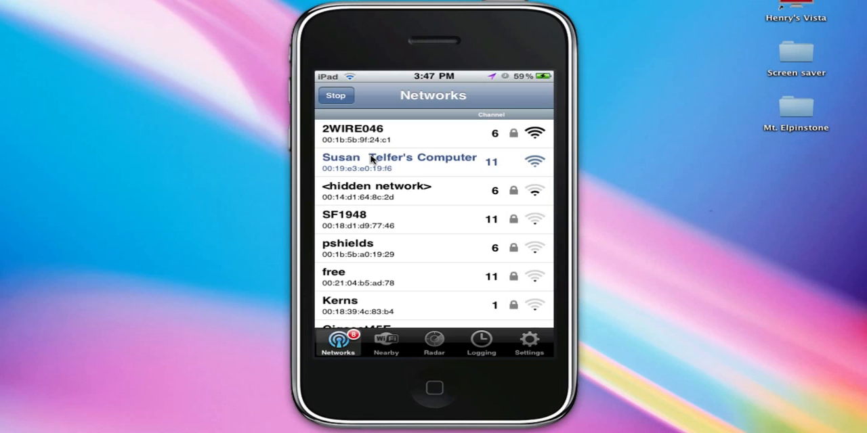
{"action": "left_click", "coordinate": [335, 95]}
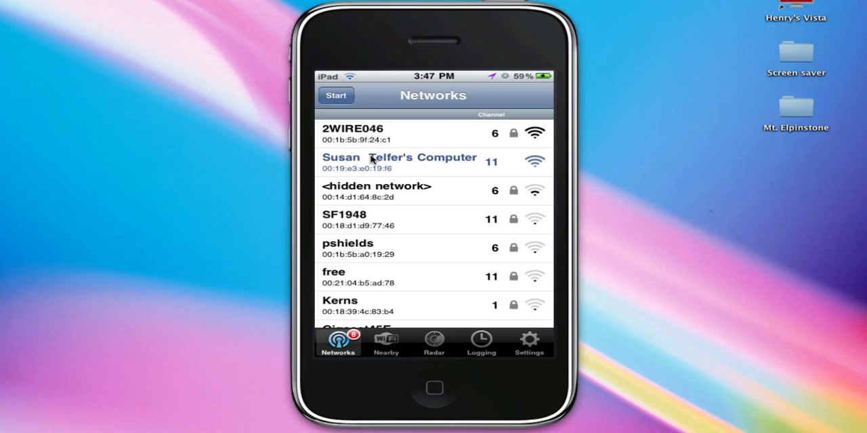
{"action": "left_click", "coordinate": [336, 94]}
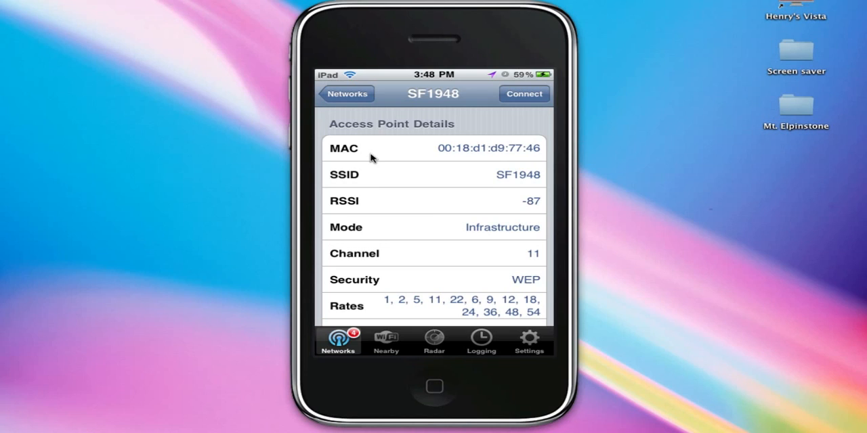
{"action": "mouse_move", "coordinate": [434, 287]}
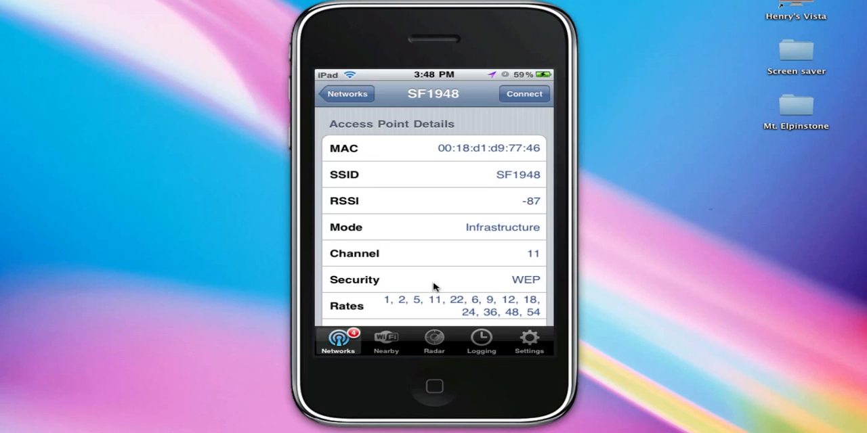
{"action": "mouse_move", "coordinate": [523, 286]}
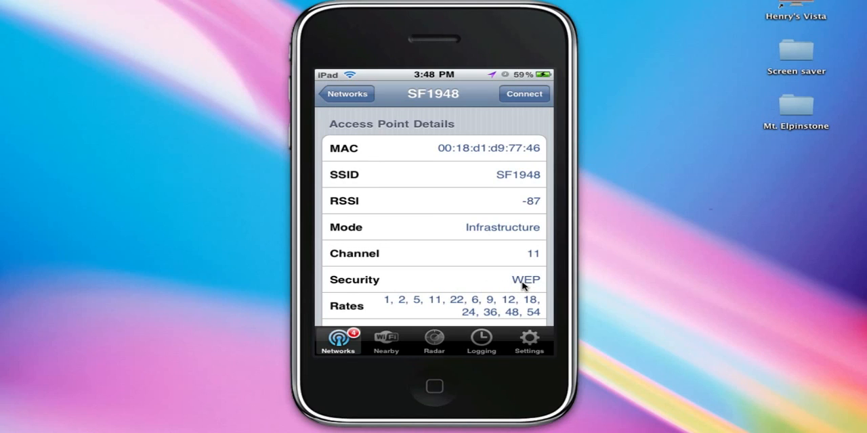
{"action": "mouse_move", "coordinate": [466, 205]}
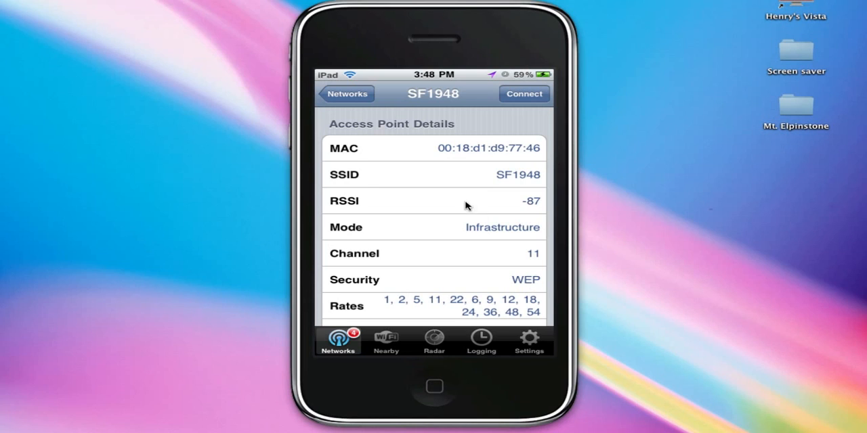
{"action": "mouse_move", "coordinate": [381, 152]}
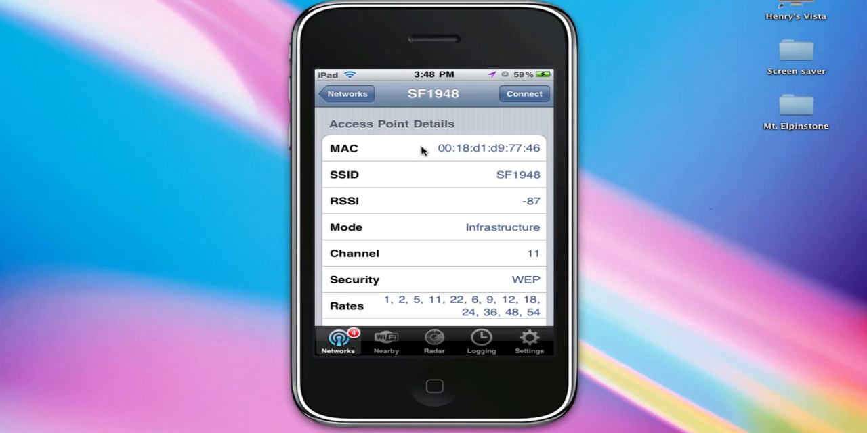
{"action": "mouse_move", "coordinate": [413, 149]}
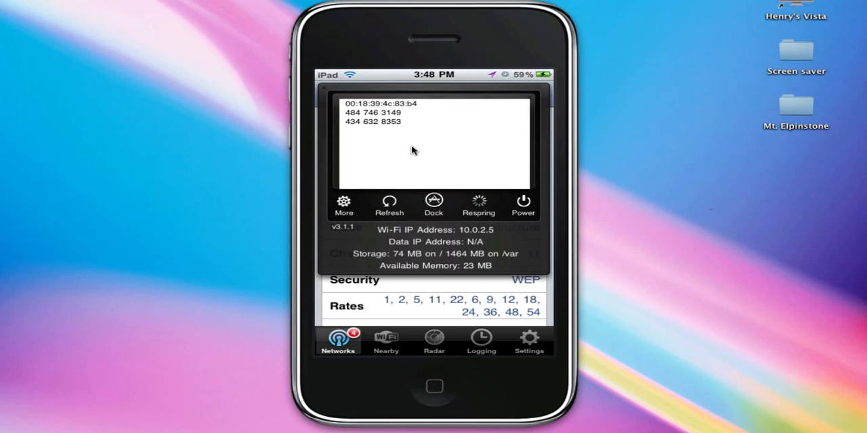
Return to the home screen, launch WEPGen and focus its passphrase field.
{"action": "left_click", "coordinate": [344, 205]}
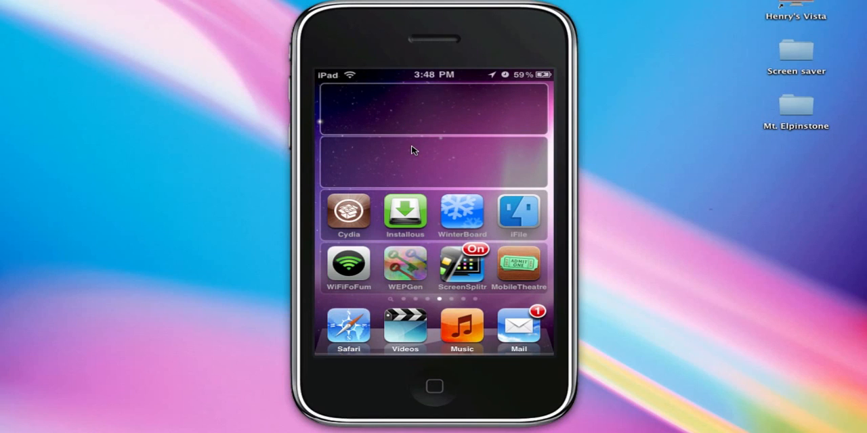
{"action": "left_click", "coordinate": [404, 264]}
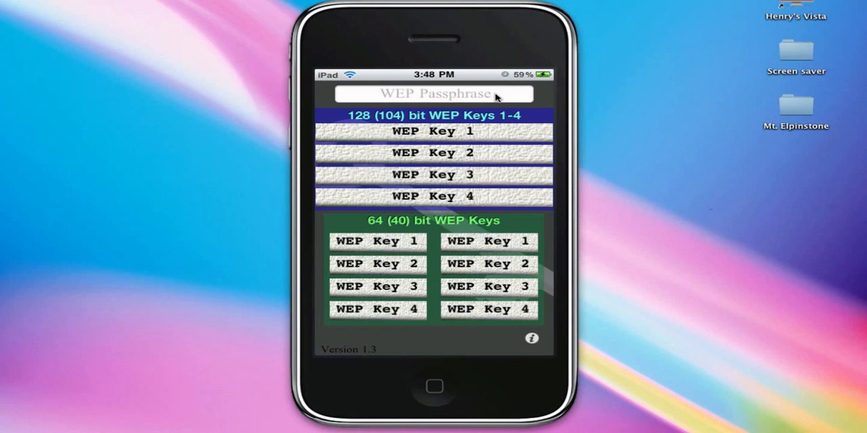
{"action": "left_click", "coordinate": [433, 93]}
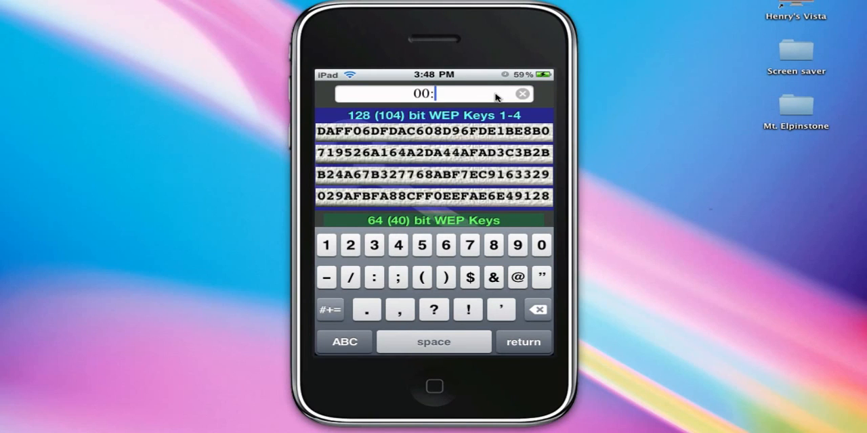
{"action": "left_click", "coordinate": [373, 245]}
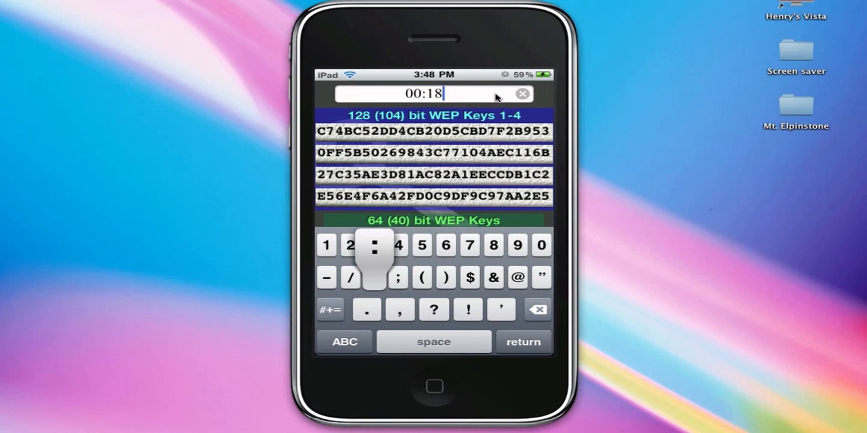
{"action": "left_click", "coordinate": [343, 341]}
{"action": "type", "text": ":d1:d9:"}
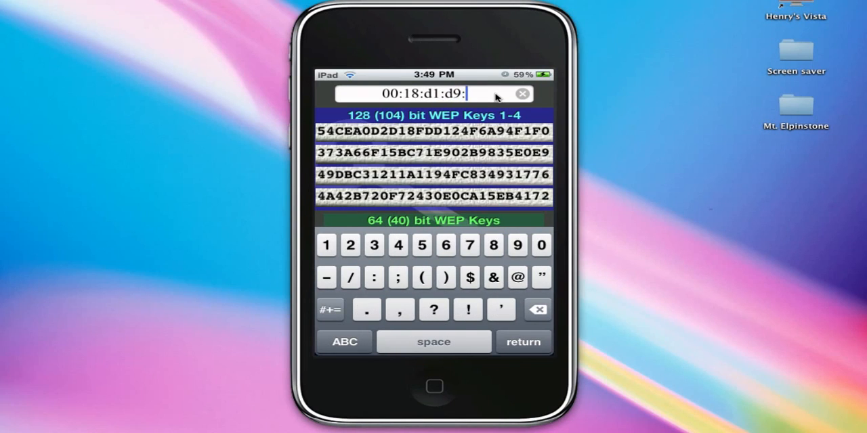
{"action": "left_click", "coordinate": [470, 246]}
{"action": "type", "text": "77:46"}
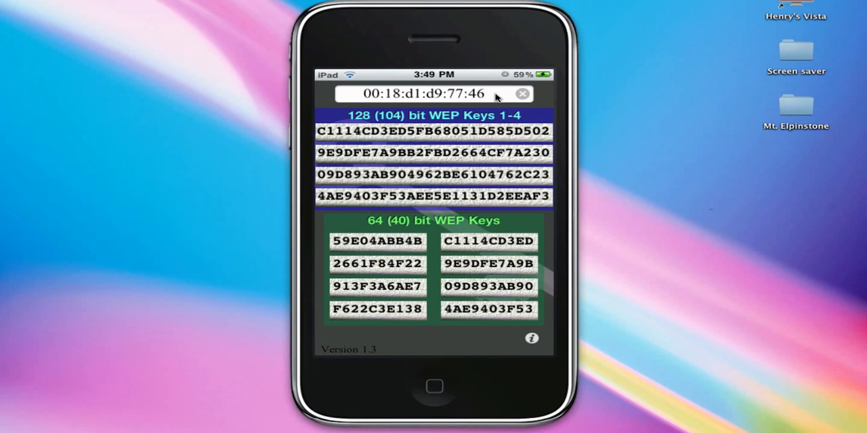
{"action": "left_click", "coordinate": [378, 242]}
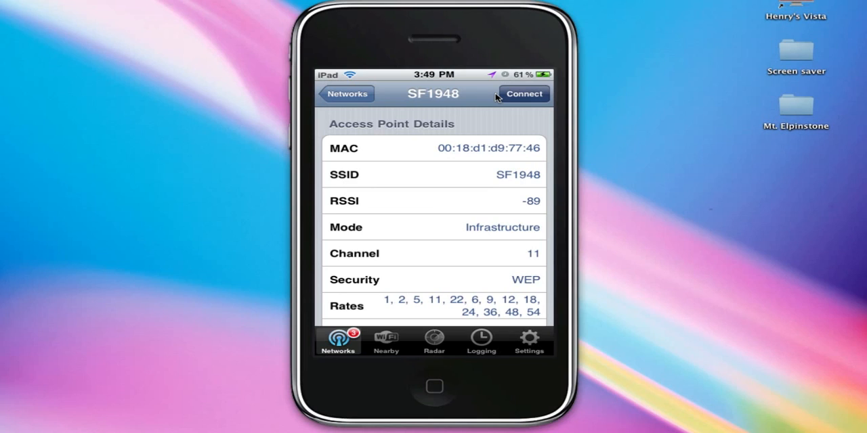
Connect to SF1948, enter the generated WEP key as the password, and join.
{"action": "left_click", "coordinate": [523, 93]}
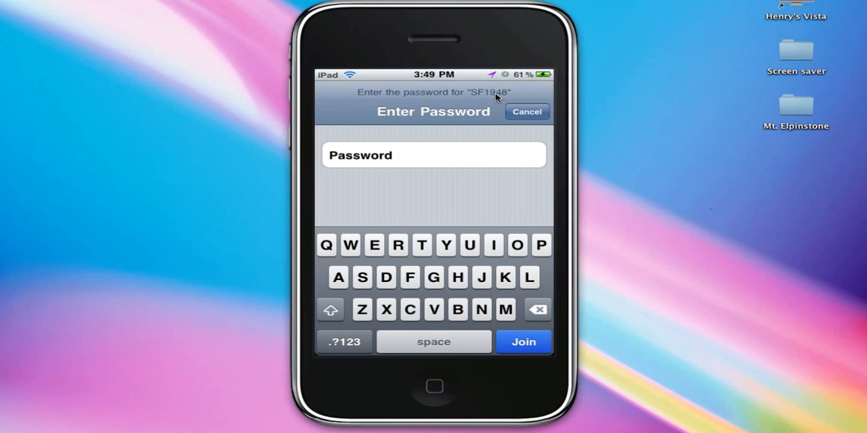
{"action": "left_click", "coordinate": [433, 155]}
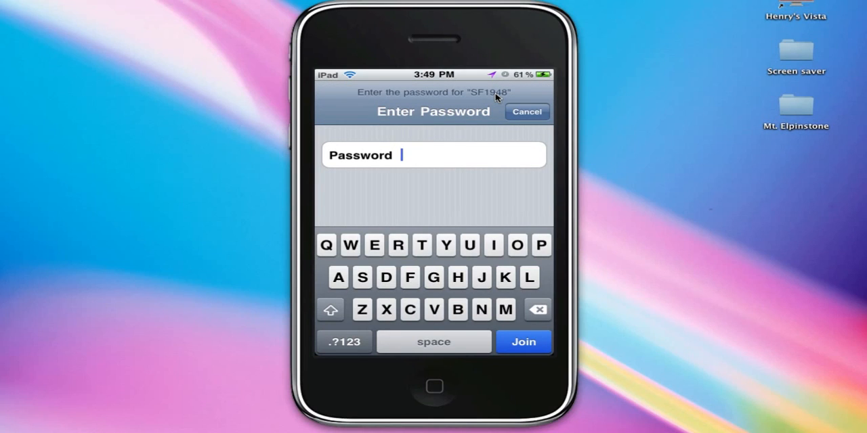
{"action": "type", "text": "password"}
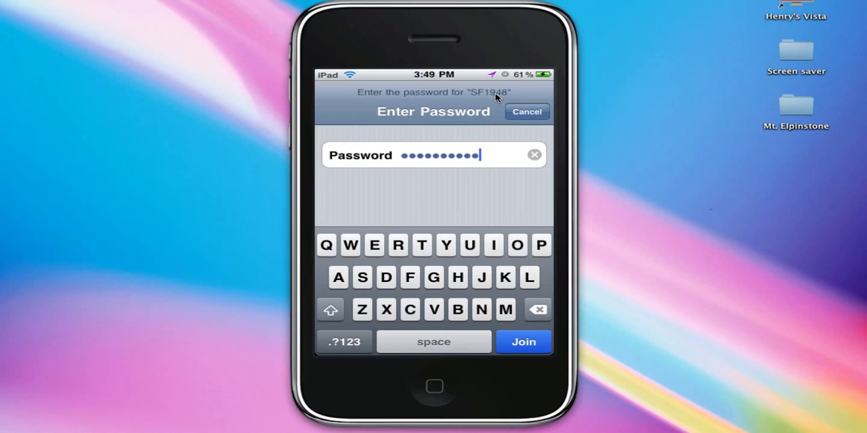
{"action": "left_click", "coordinate": [522, 342]}
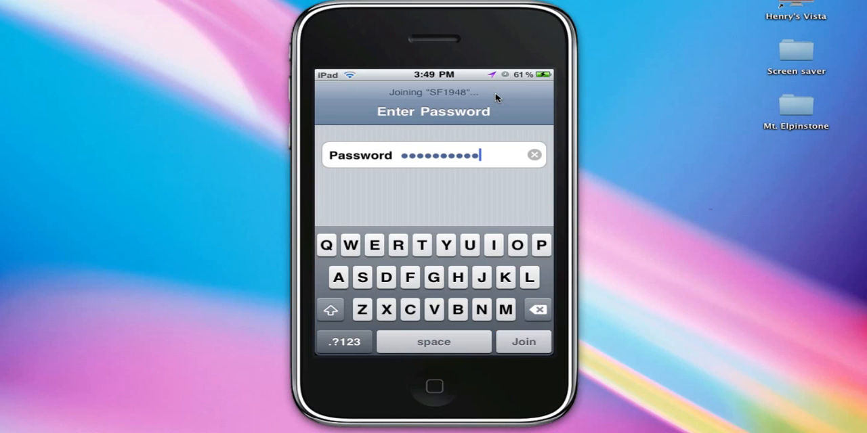